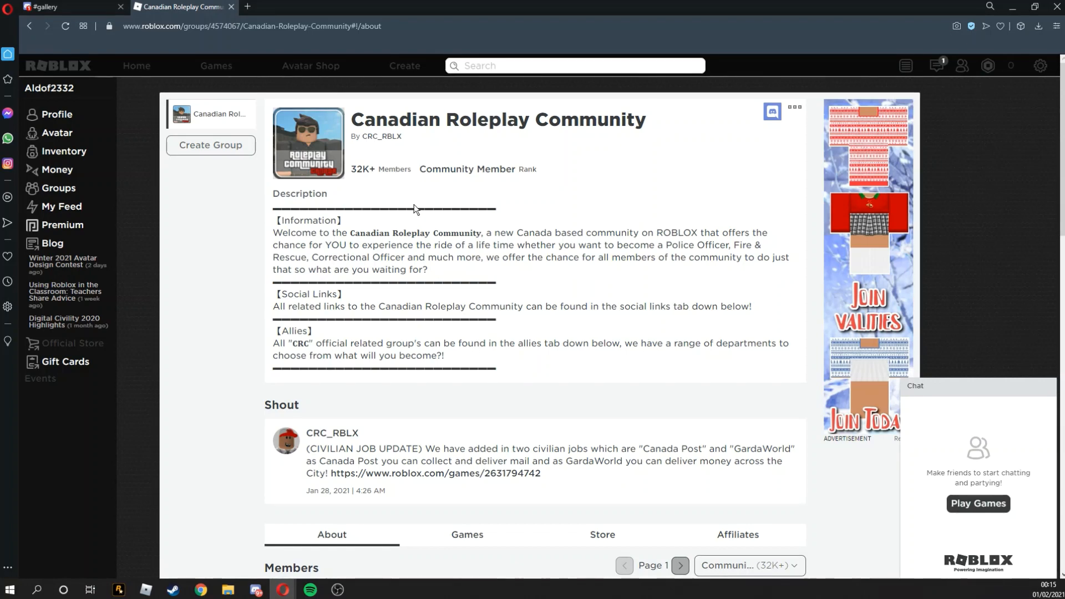
Filter the Canadian Roleplay Community members to the Owner rank, then view its Affiliates allies.
{"action": "scroll", "scroll_direction": "down", "scroll_amount": 3}
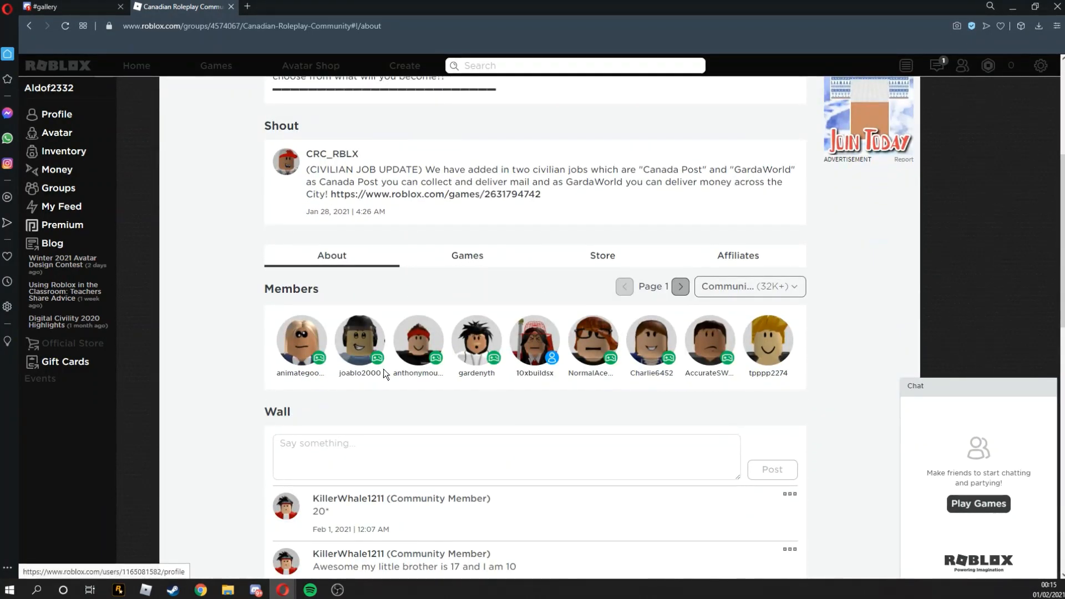
{"action": "left_click", "coordinate": [747, 286]}
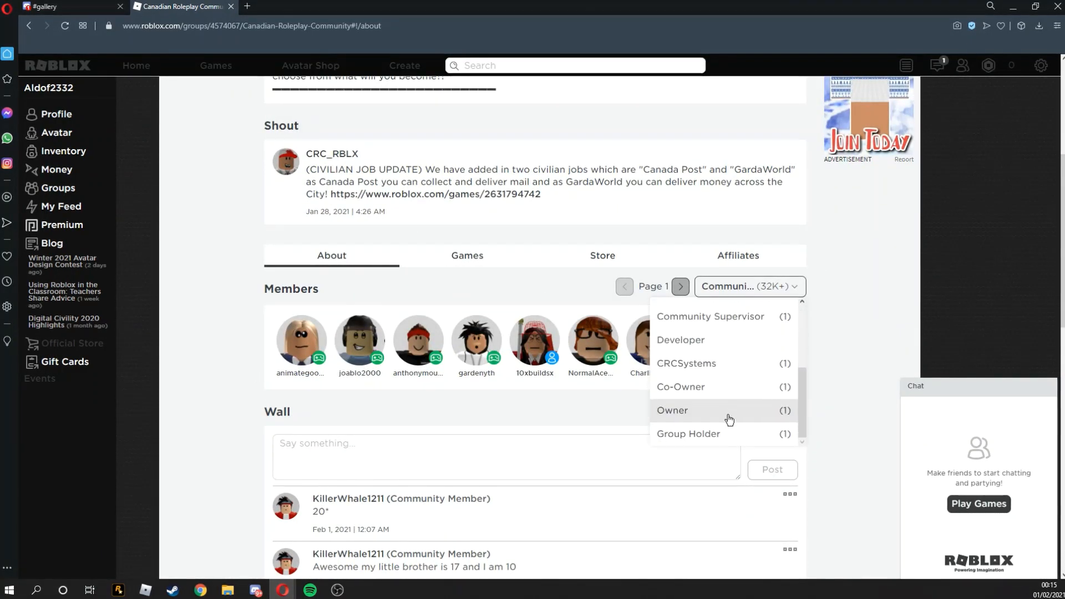
{"action": "left_click", "coordinate": [673, 410]}
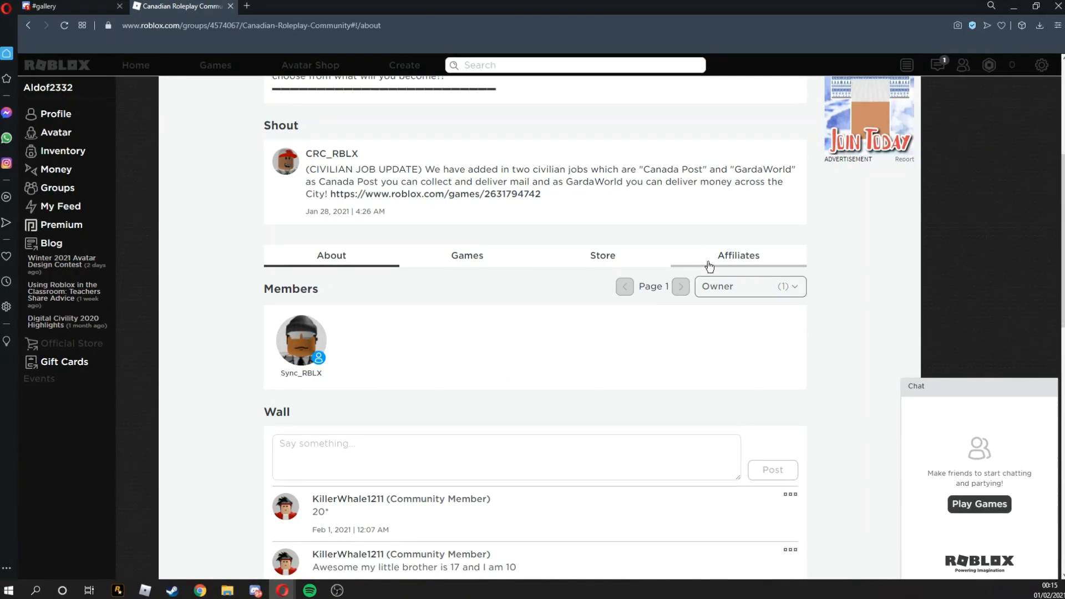
{"action": "left_click", "coordinate": [737, 255]}
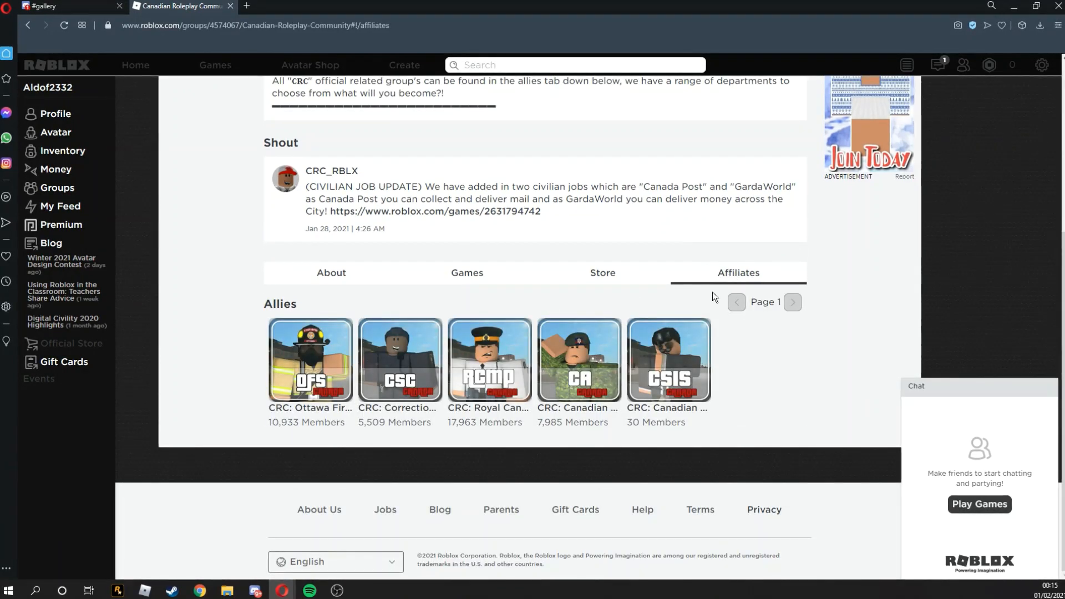
{"action": "mouse_move", "coordinate": [560, 304]}
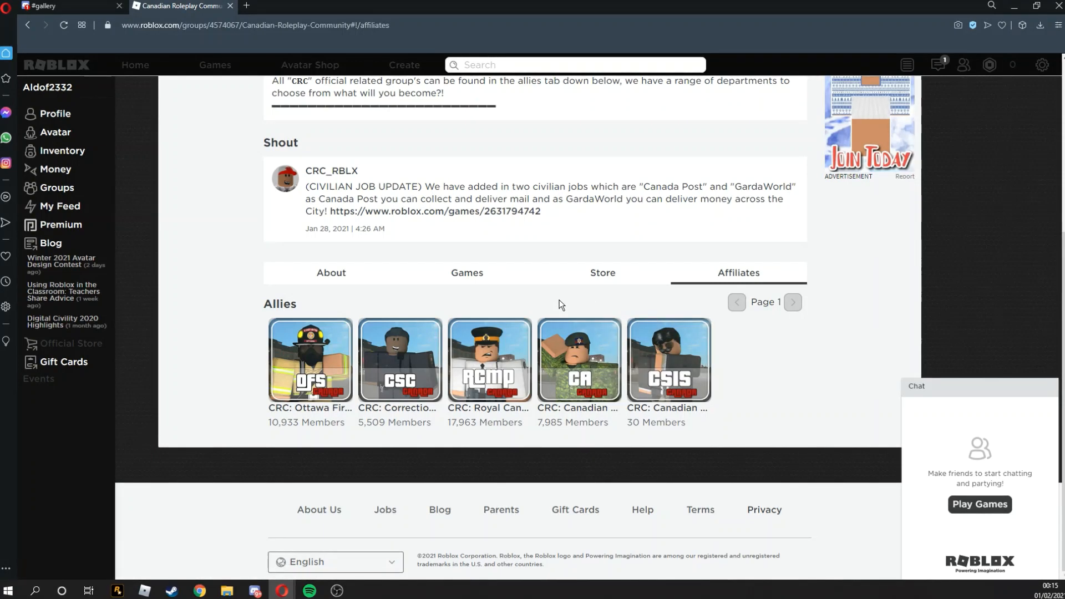
{"action": "mouse_move", "coordinate": [488, 360]}
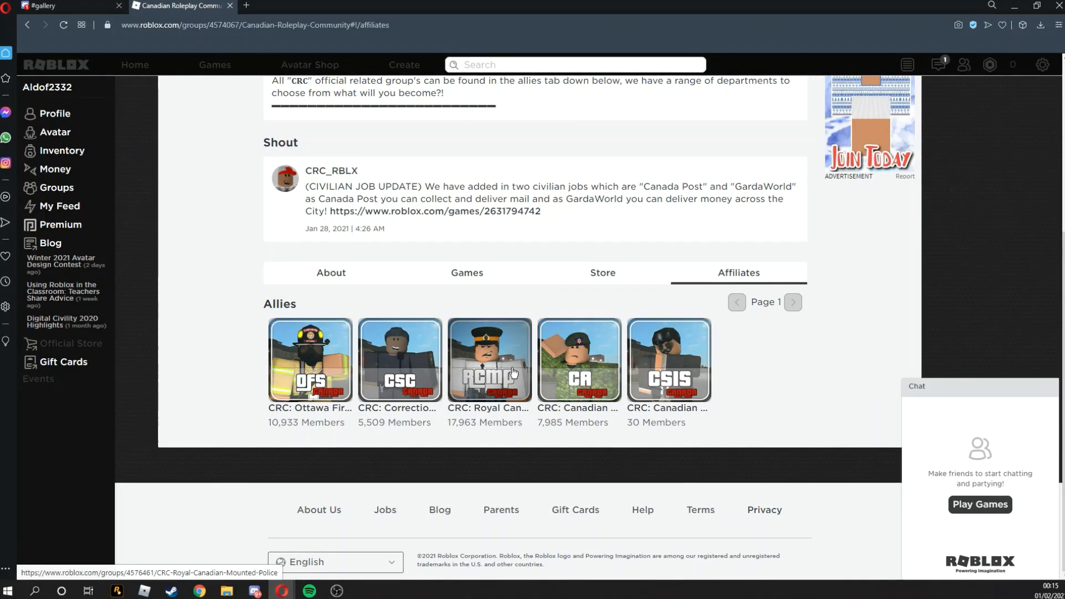
{"action": "mouse_move", "coordinate": [399, 359]}
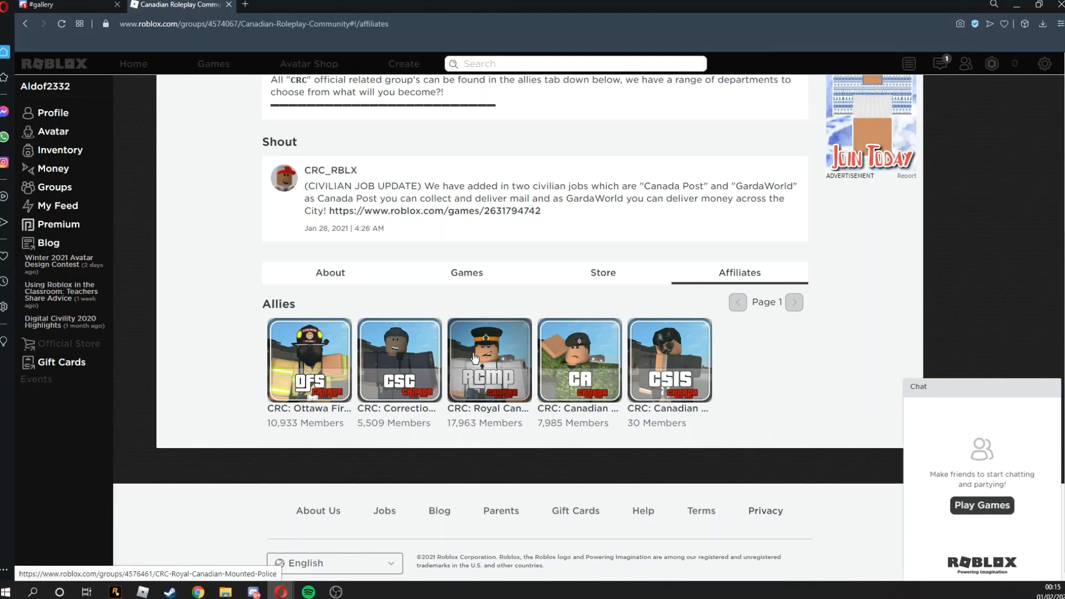
Visit the CRC: Royal Canadian Mounted Police ally group and pass the join captcha by choosing the donut.
{"action": "left_click", "coordinate": [489, 359]}
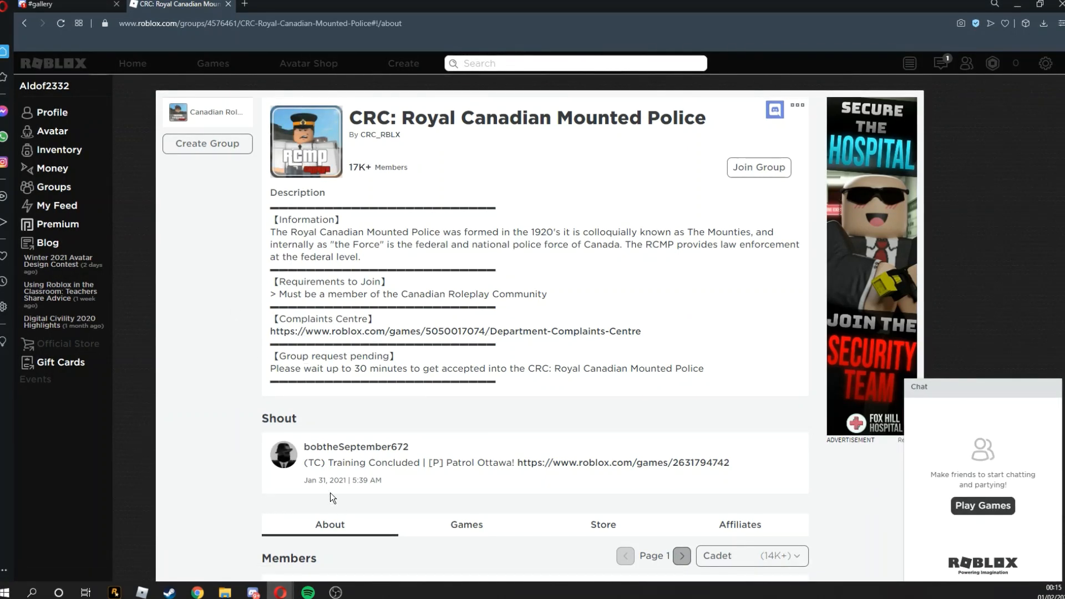
{"action": "left_click_drag", "start_coordinate": [353, 447], "coordinate": [410, 447]}
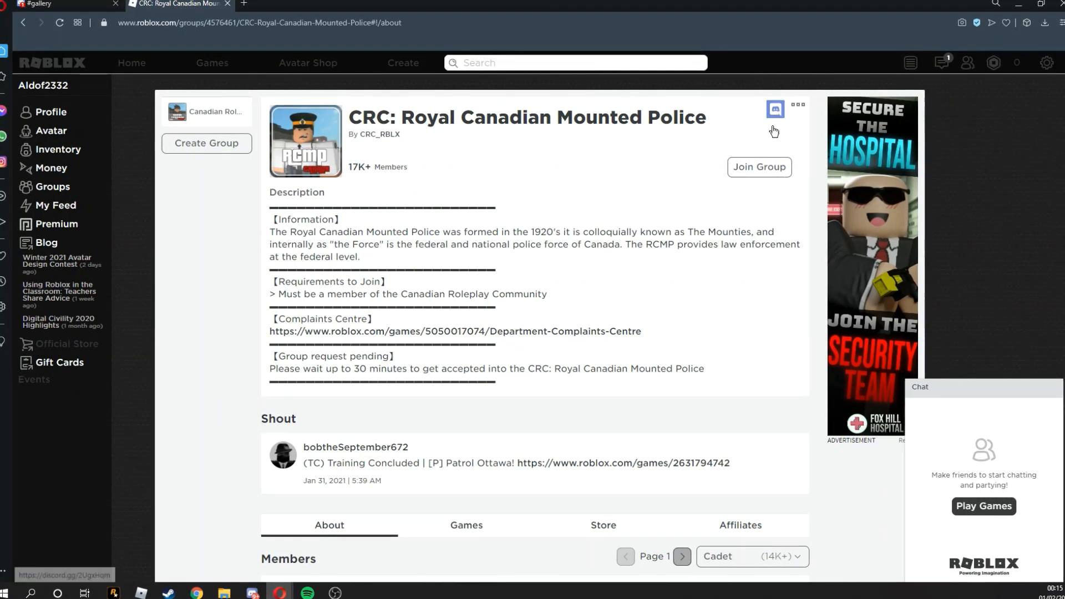
{"action": "left_click", "coordinate": [759, 167]}
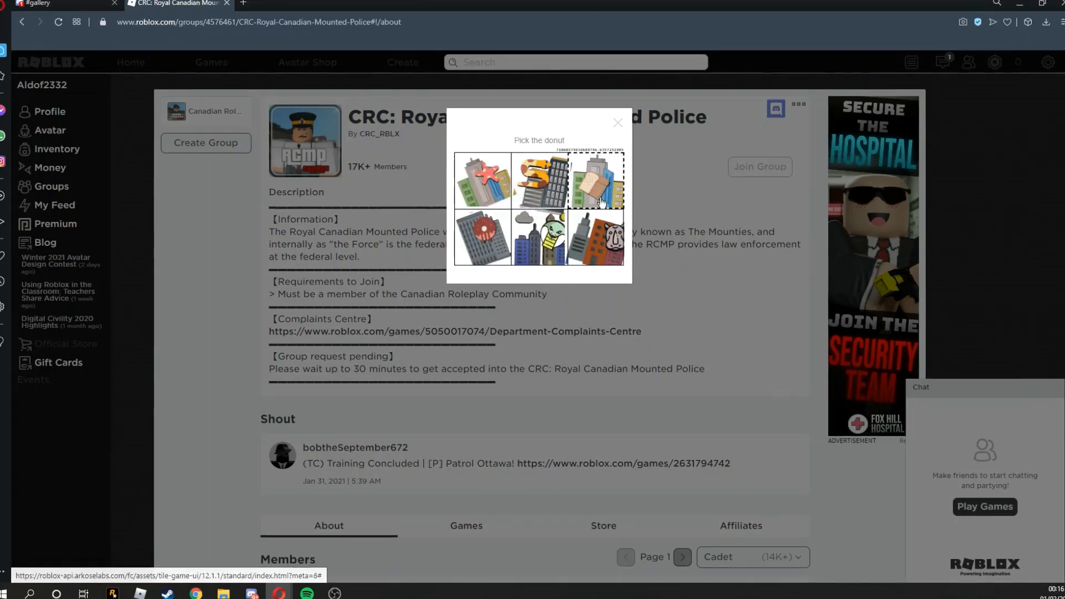
{"action": "left_click", "coordinate": [617, 123]}
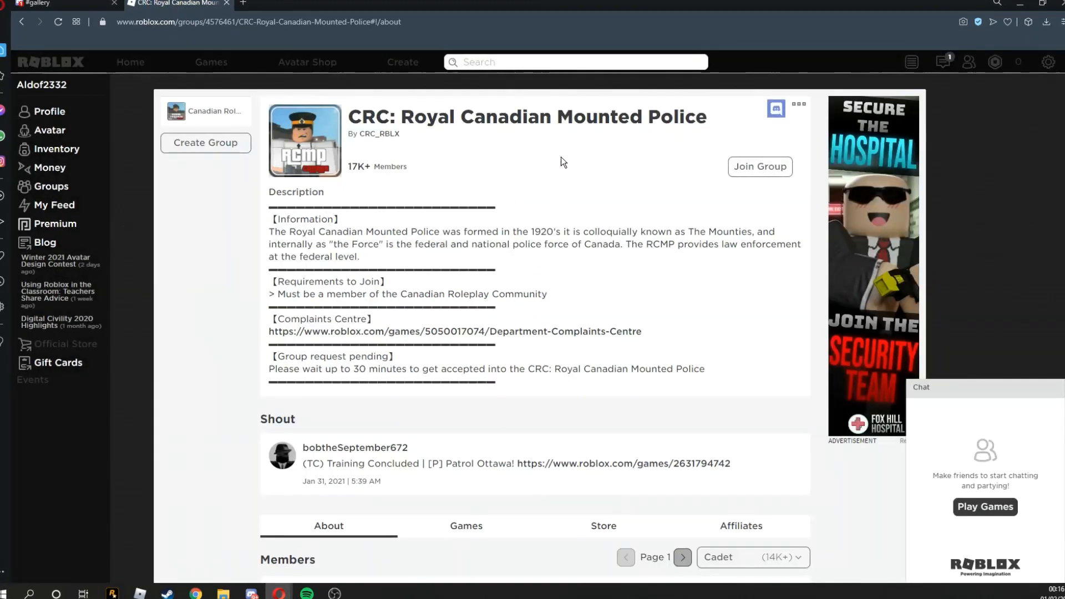
{"action": "left_click", "coordinate": [759, 166]}
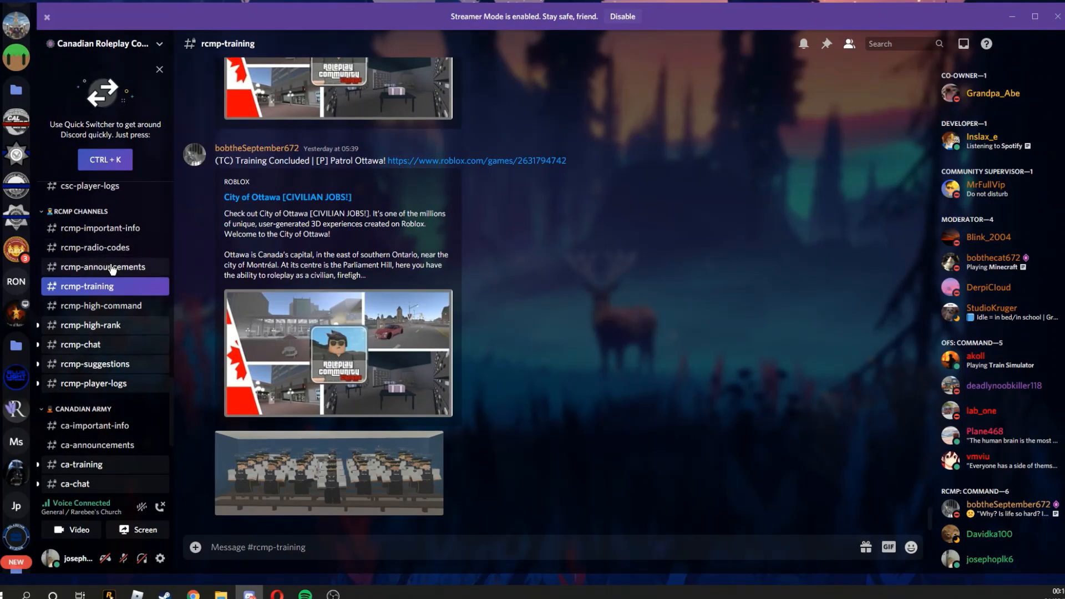
Browse the #rcmp-announcements channel in the Canadian Roleplay Community Discord server.
{"action": "left_click", "coordinate": [103, 266]}
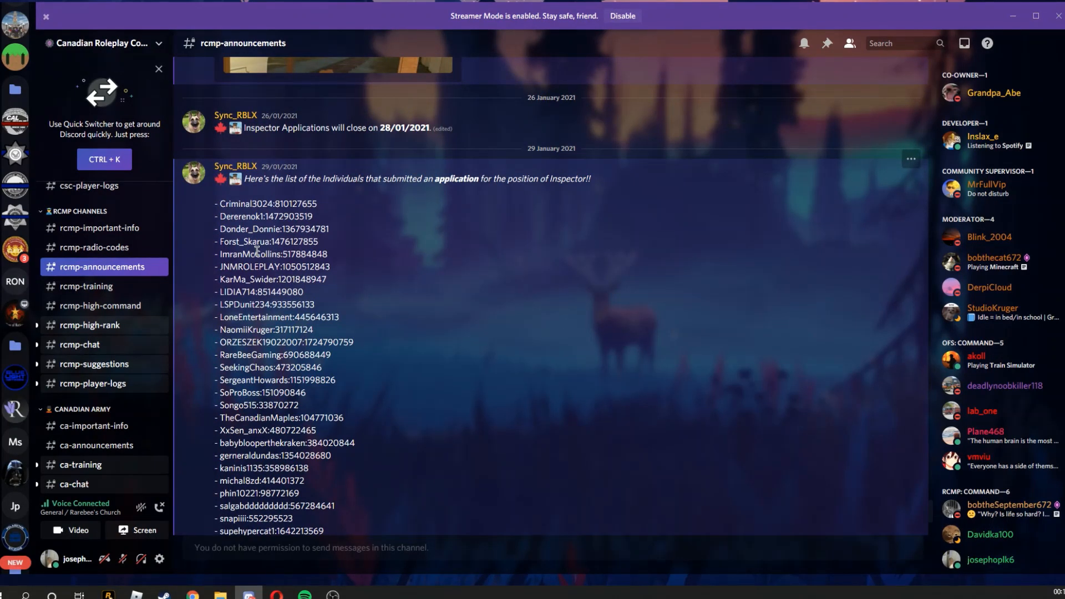
{"action": "scroll", "scroll_direction": "down", "scroll_amount": 3}
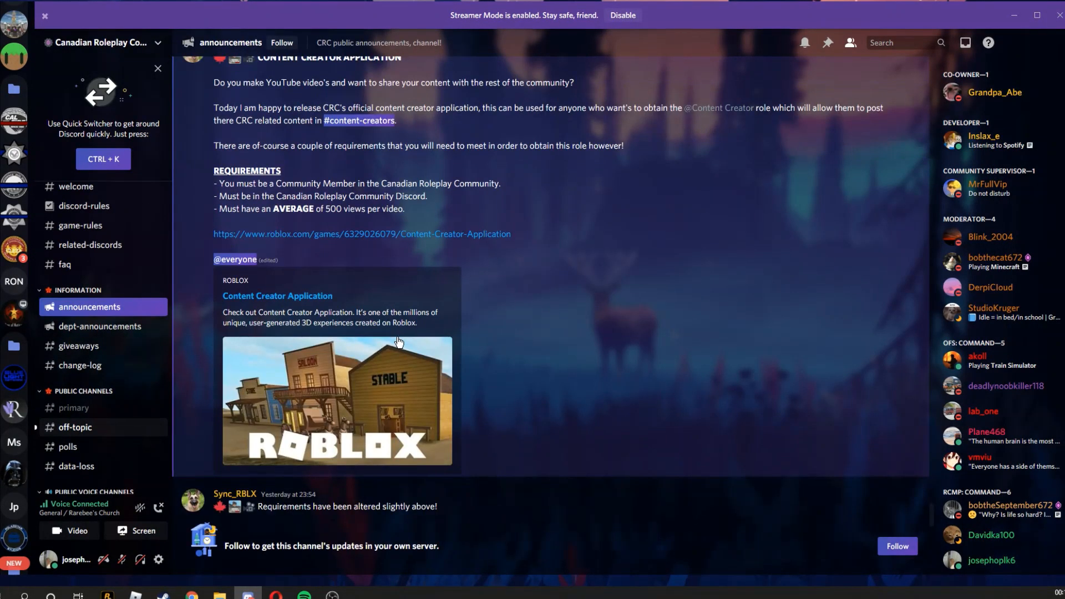
{"action": "scroll", "scroll_direction": "down", "scroll_amount": 3}
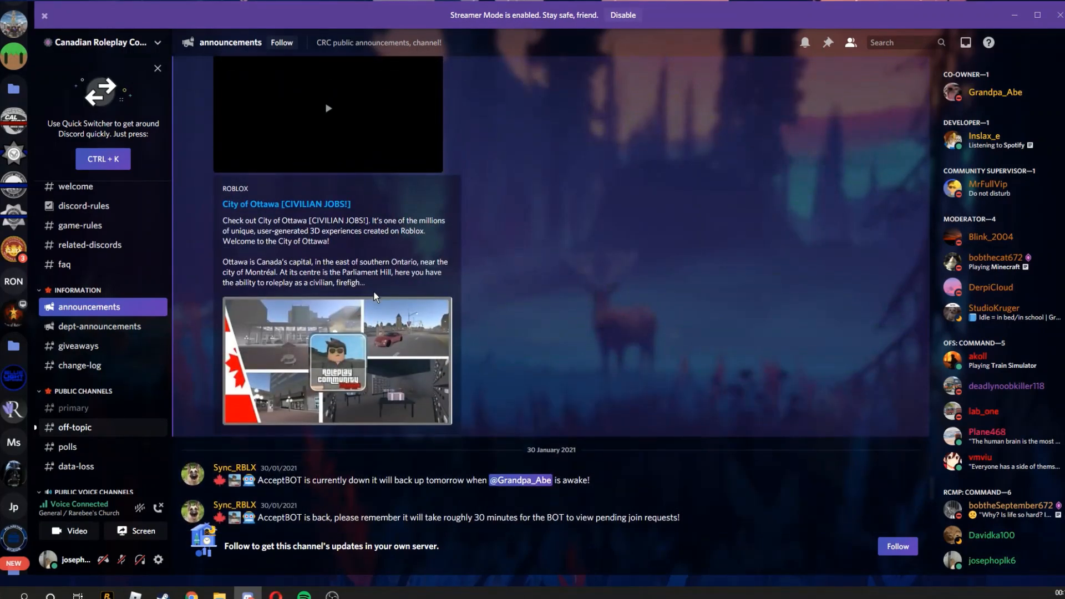
{"action": "scroll", "scroll_direction": "down", "scroll_amount": 3}
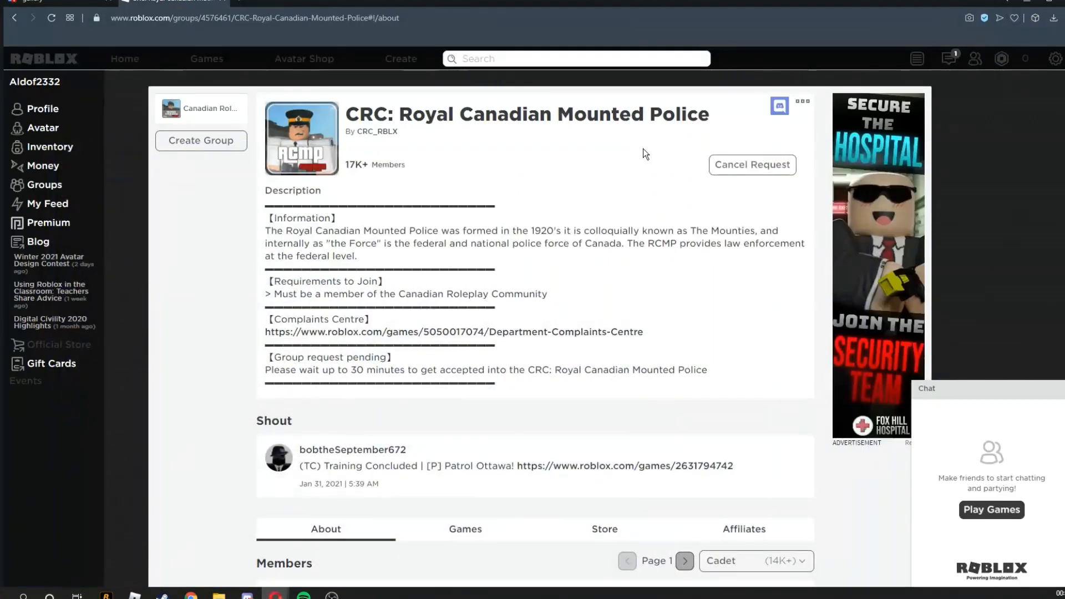
{"action": "mouse_move", "coordinate": [653, 138]}
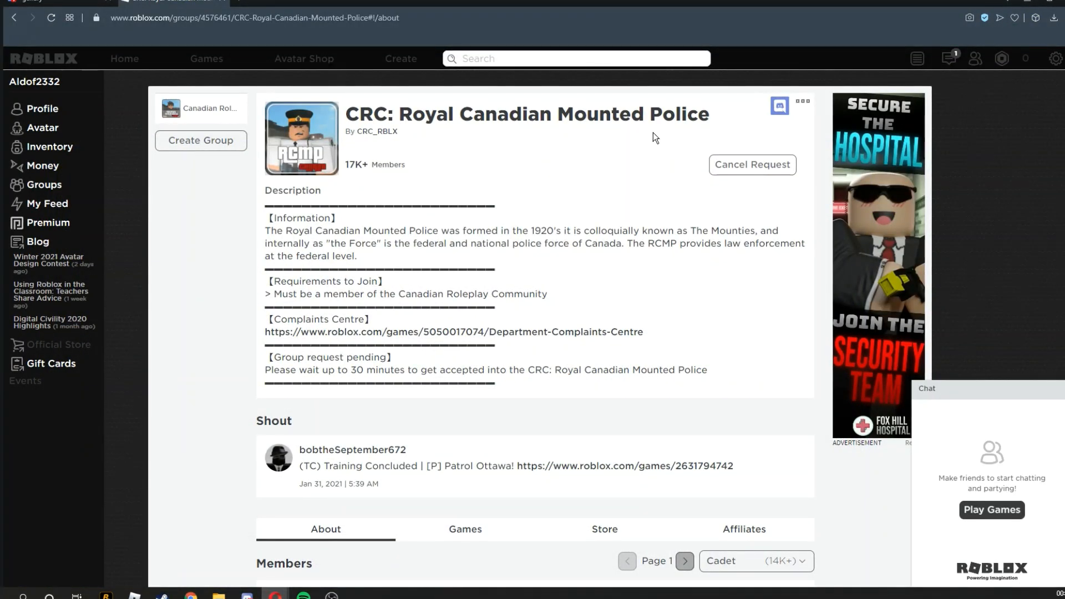
Review the RCMP group page, now showing a pending join request (Cancel Request).
{"action": "scroll", "scroll_direction": "down", "scroll_amount": 3}
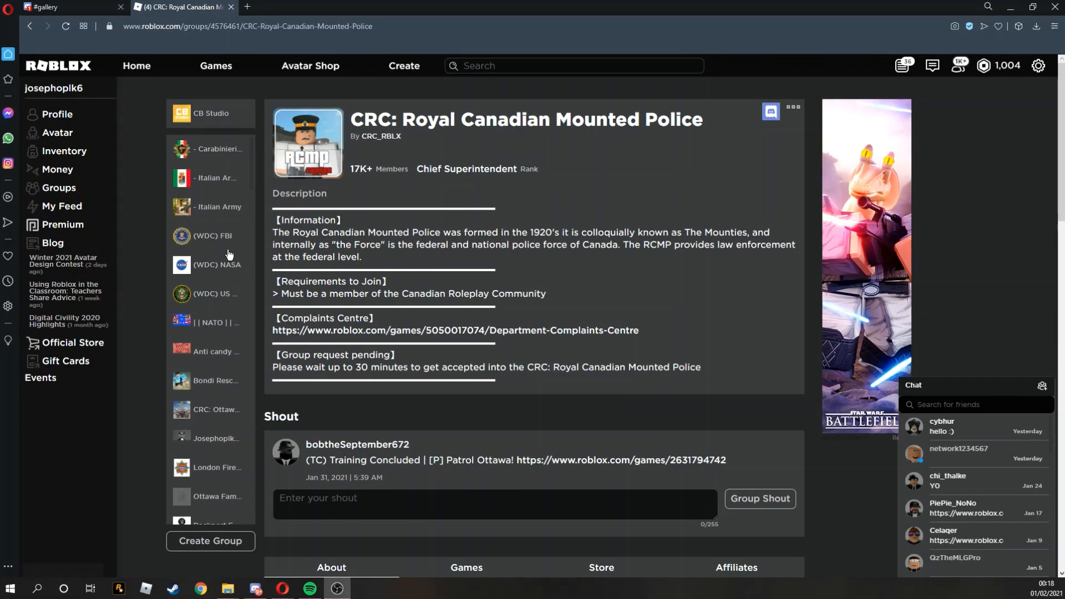
Filter the RCMP group members to the Suspended rank and review the other member ranks.
{"action": "scroll", "scroll_direction": "down", "scroll_amount": 3}
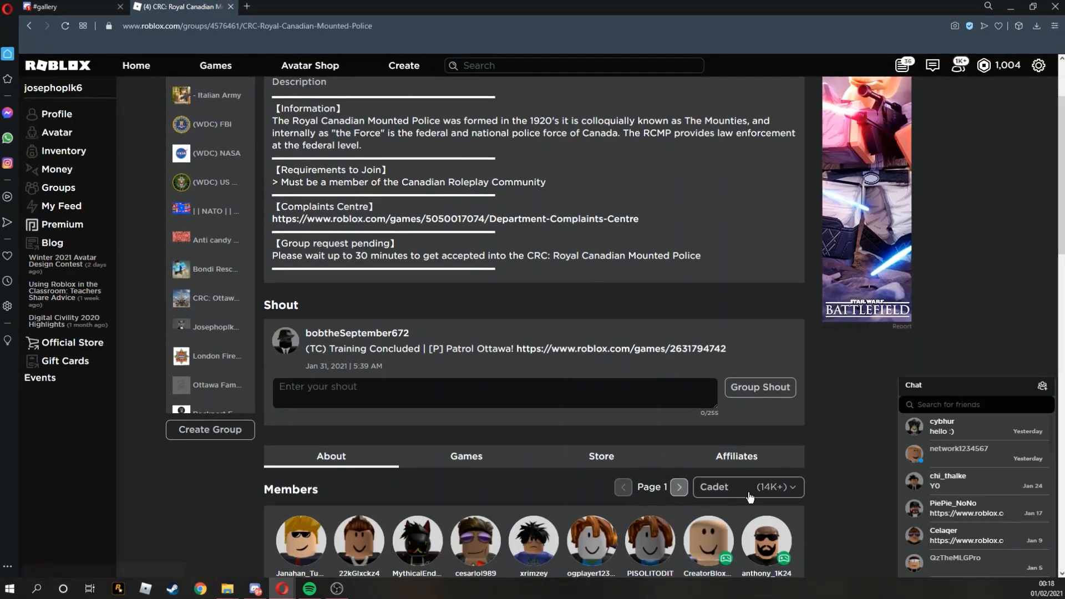
{"action": "left_click", "coordinate": [747, 487]}
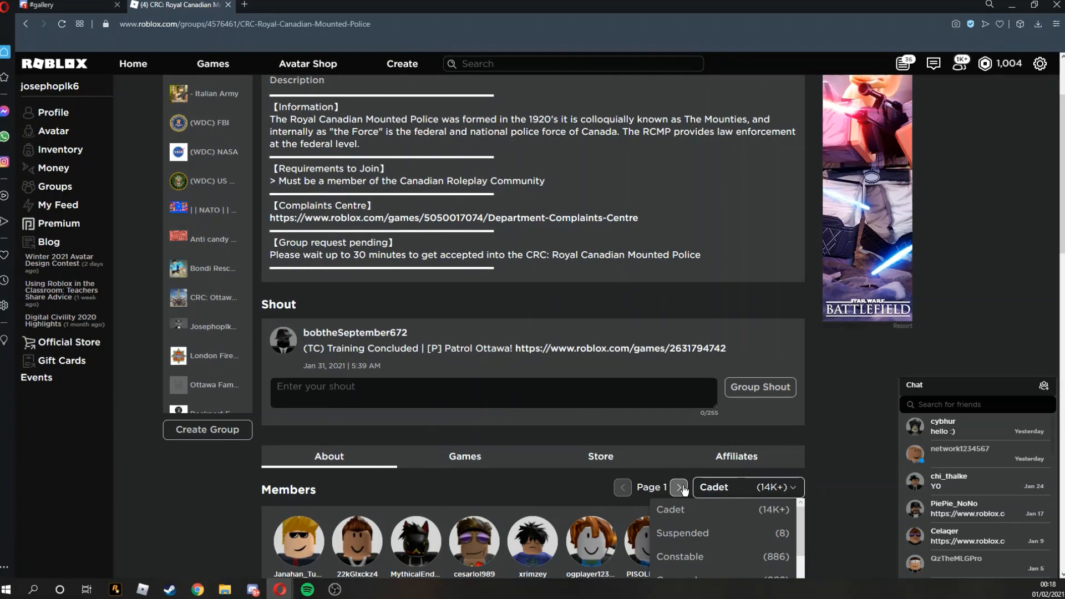
{"action": "scroll", "scroll_direction": "down", "scroll_amount": 3}
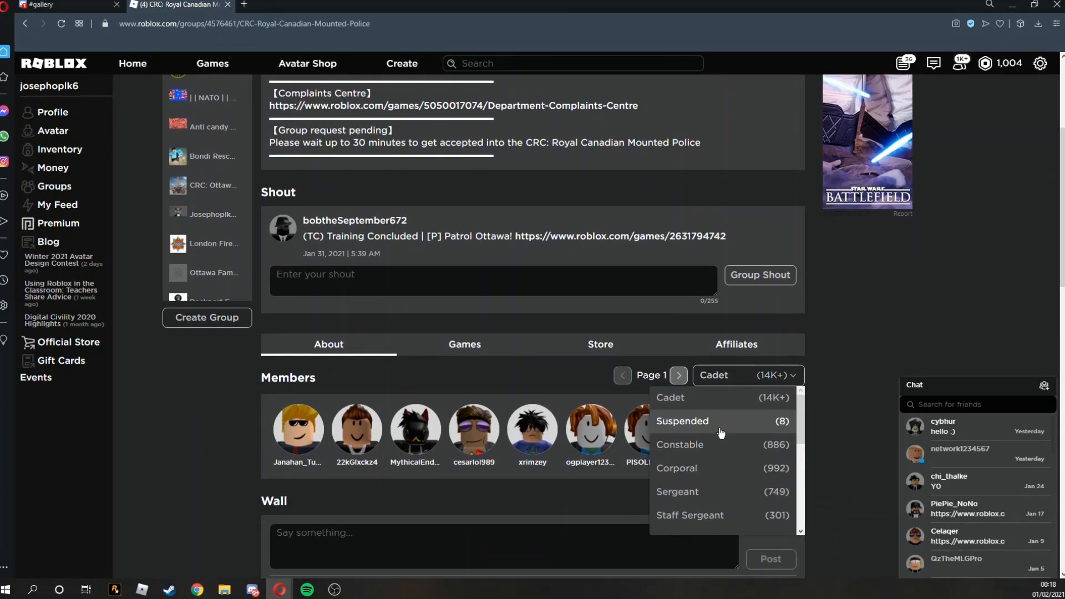
{"action": "left_click", "coordinate": [682, 420]}
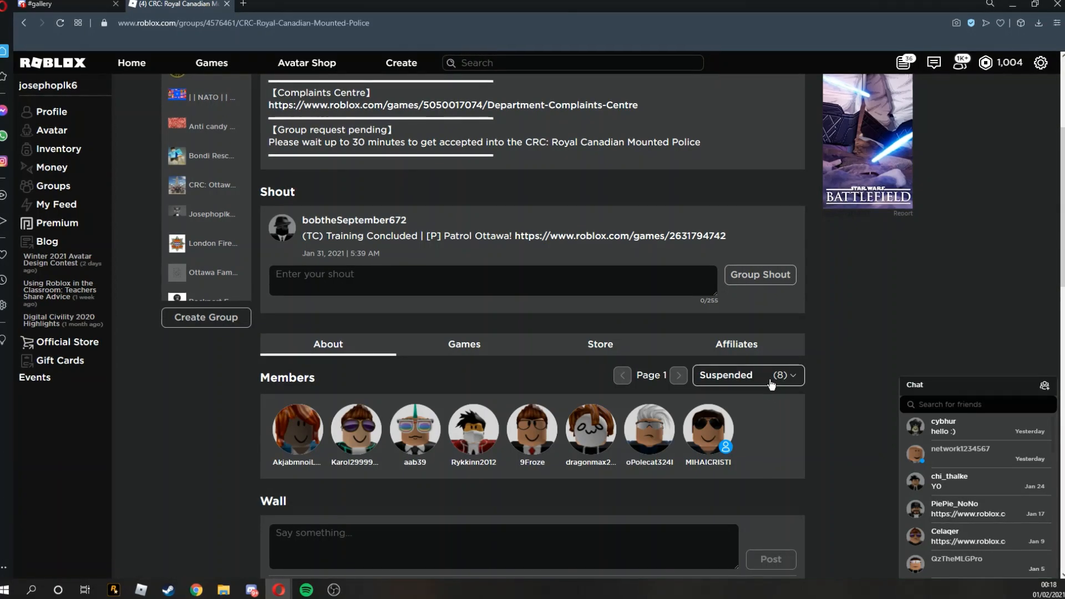
{"action": "left_click", "coordinate": [746, 376]}
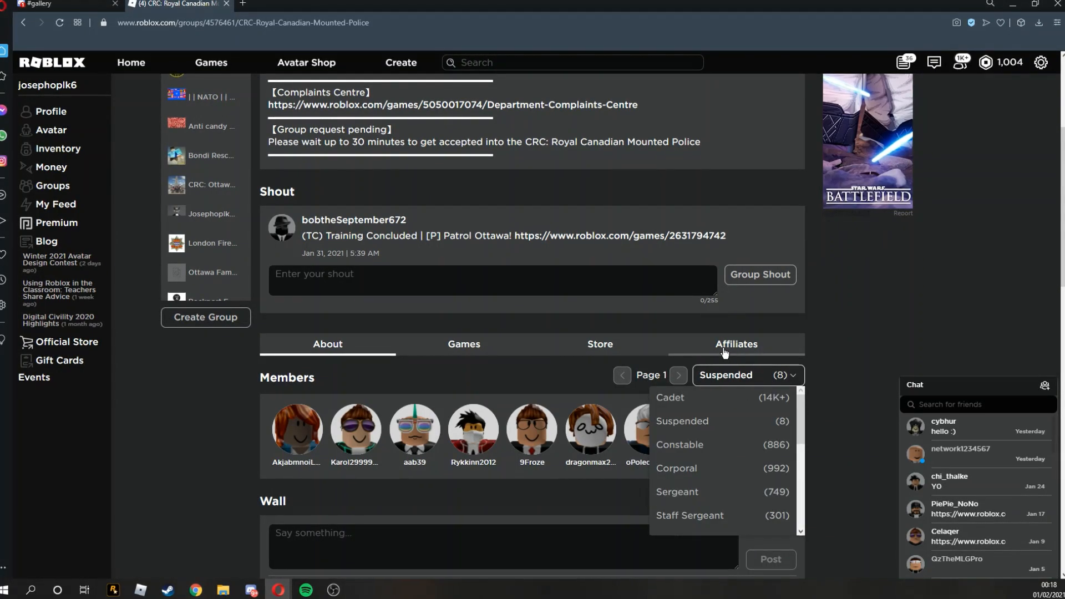
{"action": "left_click", "coordinate": [726, 375]}
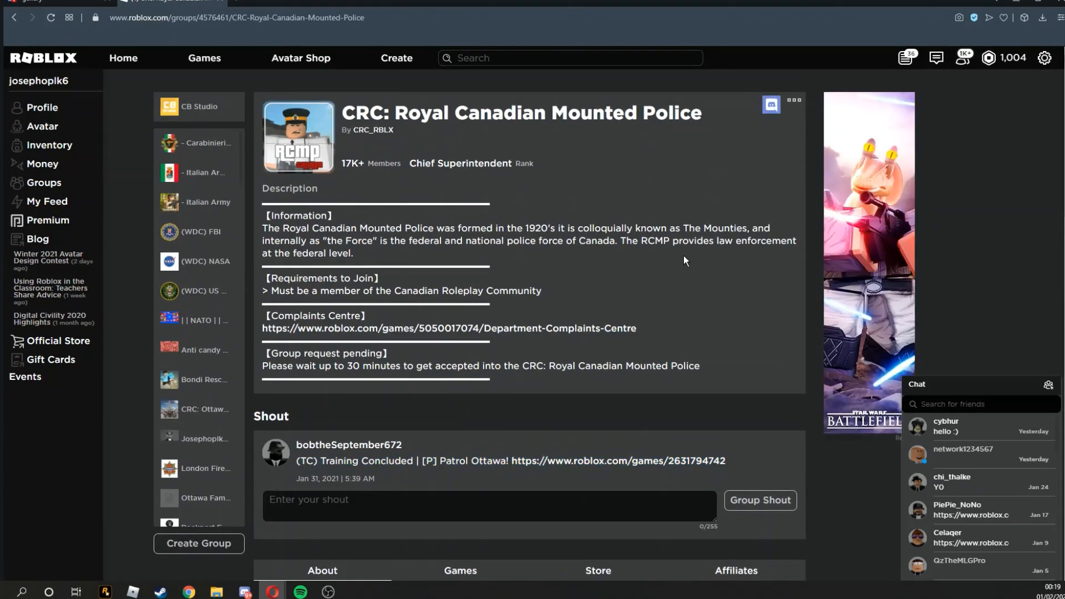
From the RCMP group's Affiliates allies, visit the Canadian Roleplay Community group page.
{"action": "scroll", "scroll_direction": "down", "scroll_amount": 3}
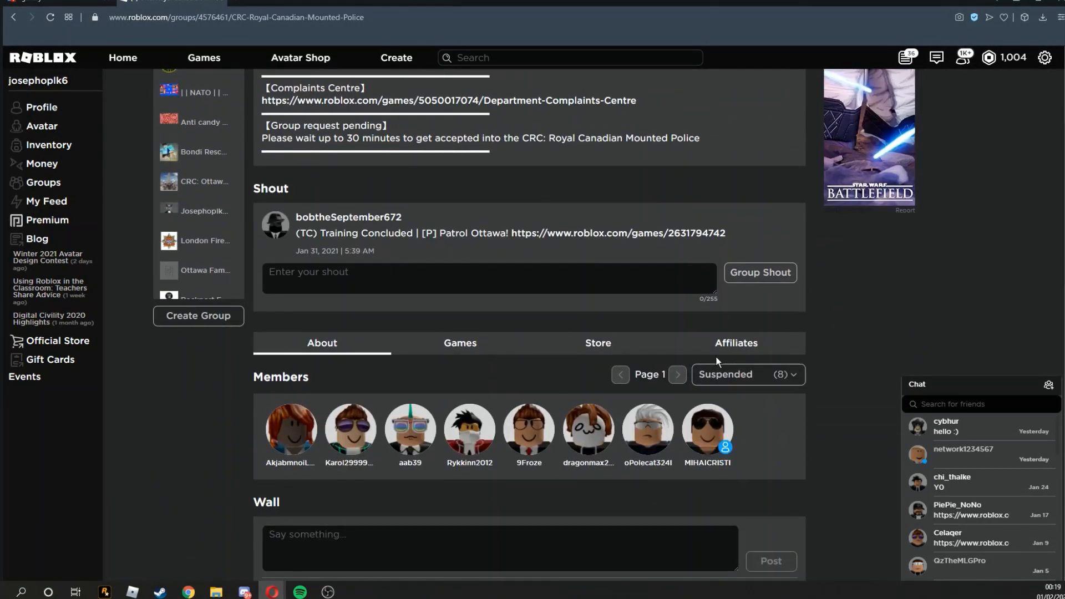
{"action": "left_click", "coordinate": [734, 342]}
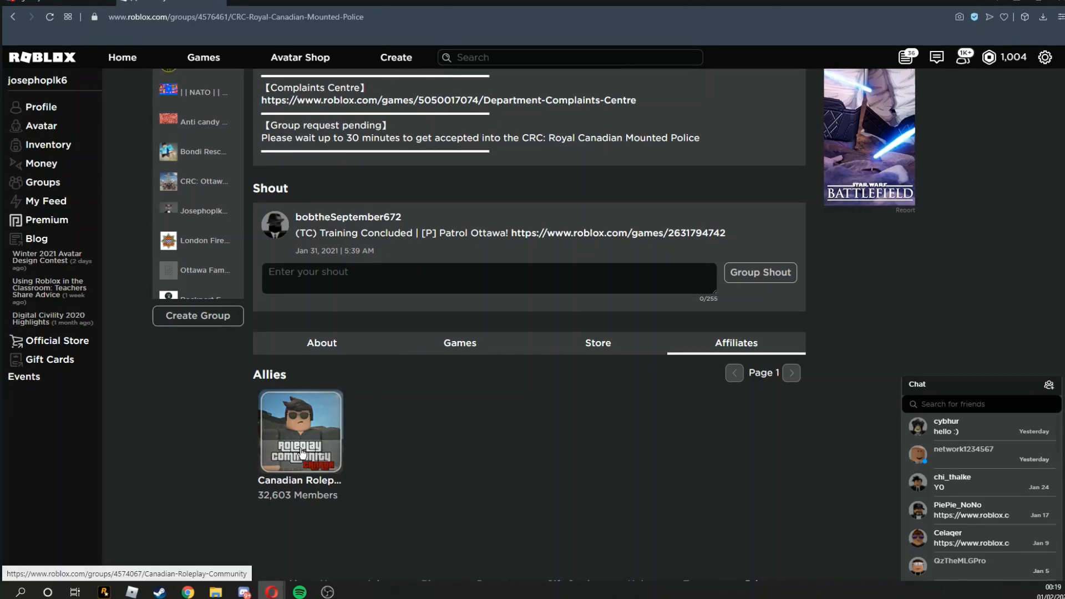
{"action": "left_click", "coordinate": [300, 430]}
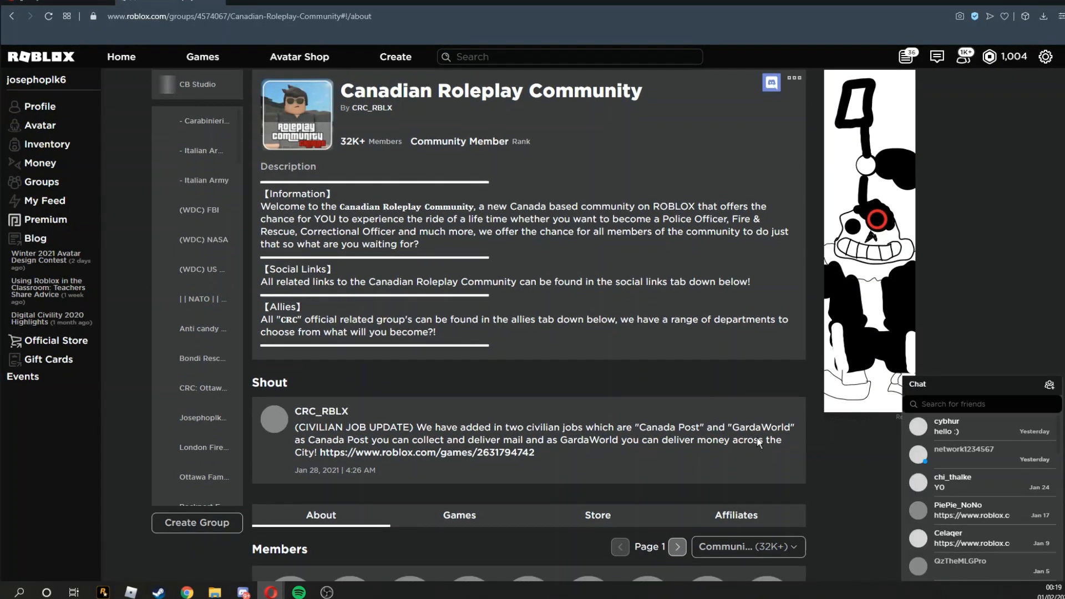
{"action": "scroll", "scroll_direction": "down", "scroll_amount": 3}
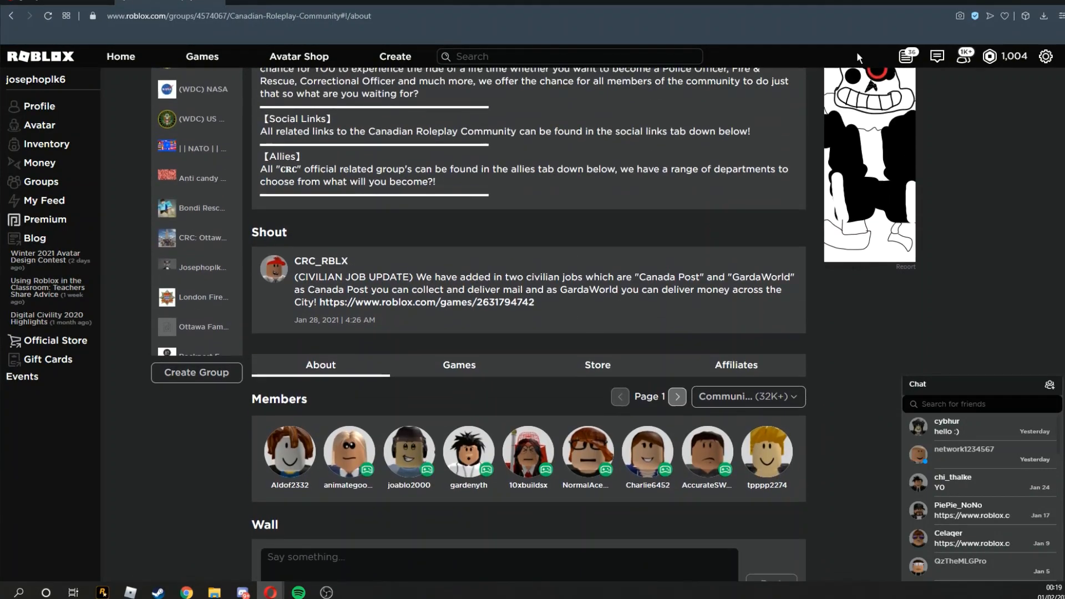
{"action": "scroll", "scroll_direction": "up", "scroll_amount": 3}
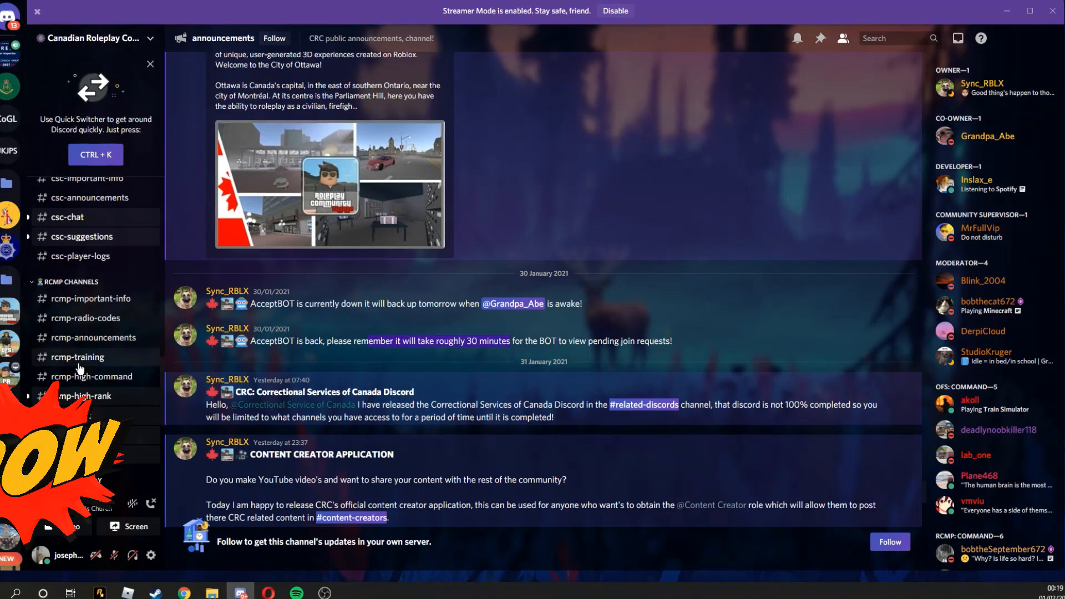
View the #rcmp-training channel's training session posts with Roblox game links.
{"action": "left_click", "coordinate": [77, 356]}
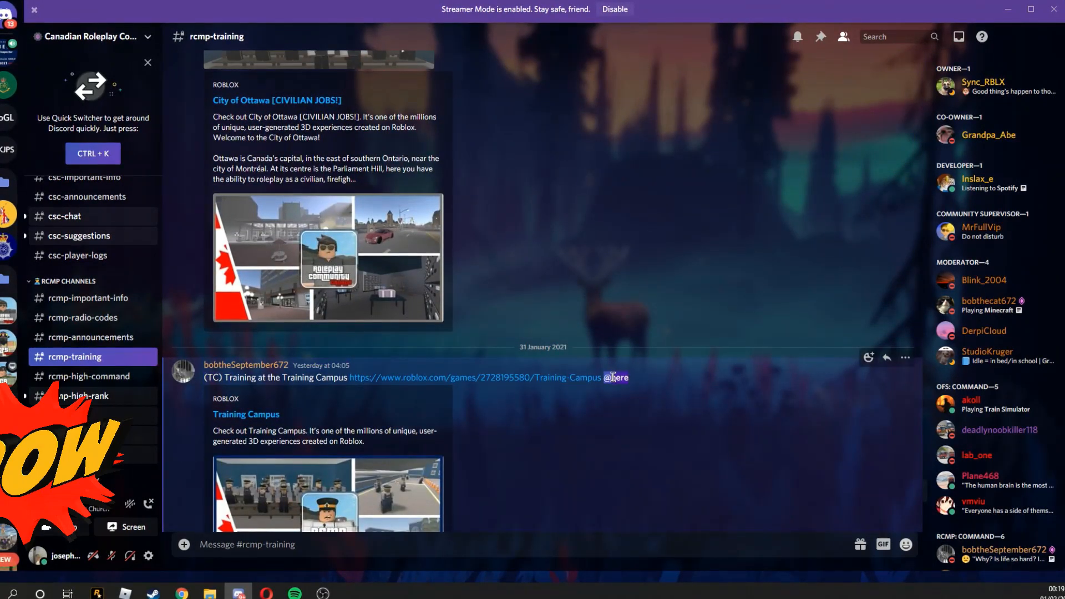
{"action": "scroll", "scroll_direction": "down", "scroll_amount": 3}
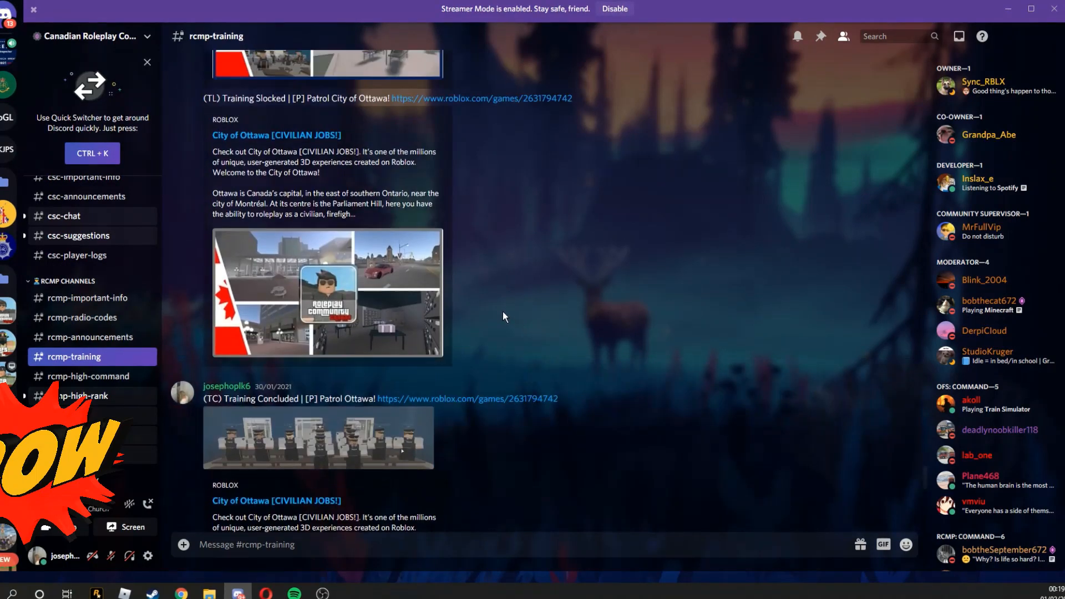